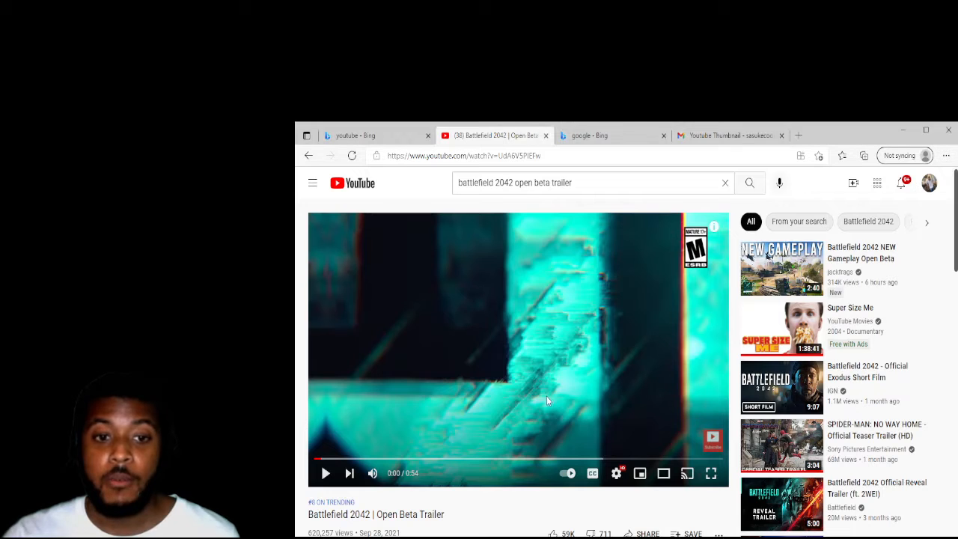
Start playback of the Battlefield 2042 Open Beta Trailer in the YouTube player.
left_click(326, 473)
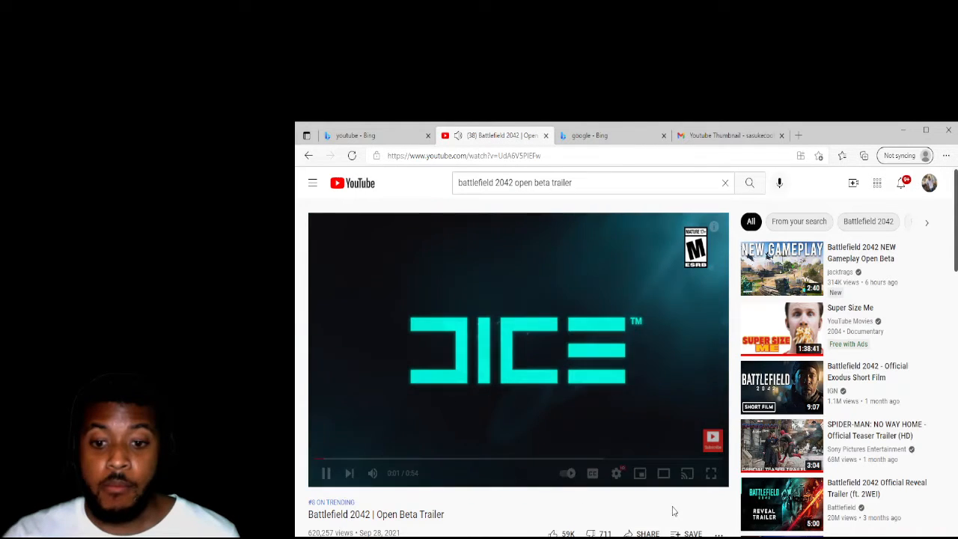